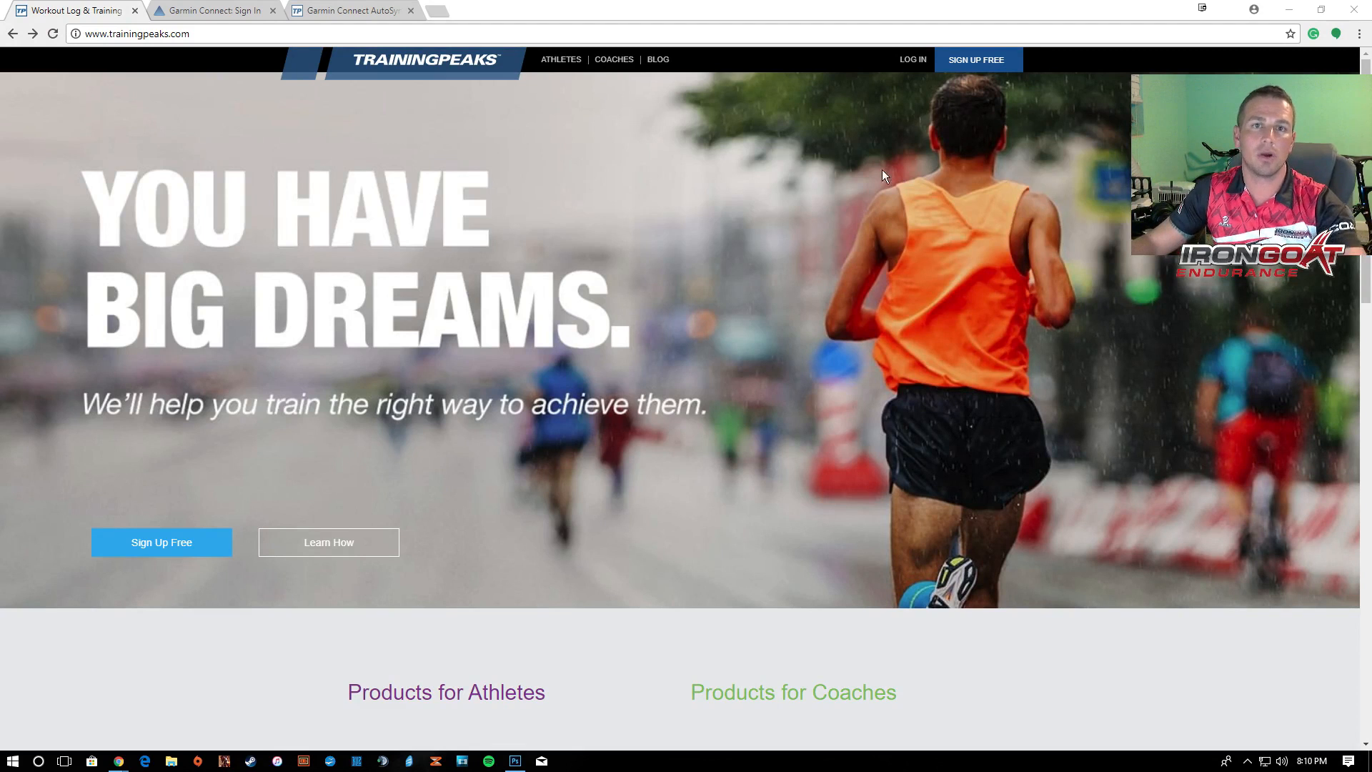
{"action": "mouse_move", "coordinate": [912, 60]}
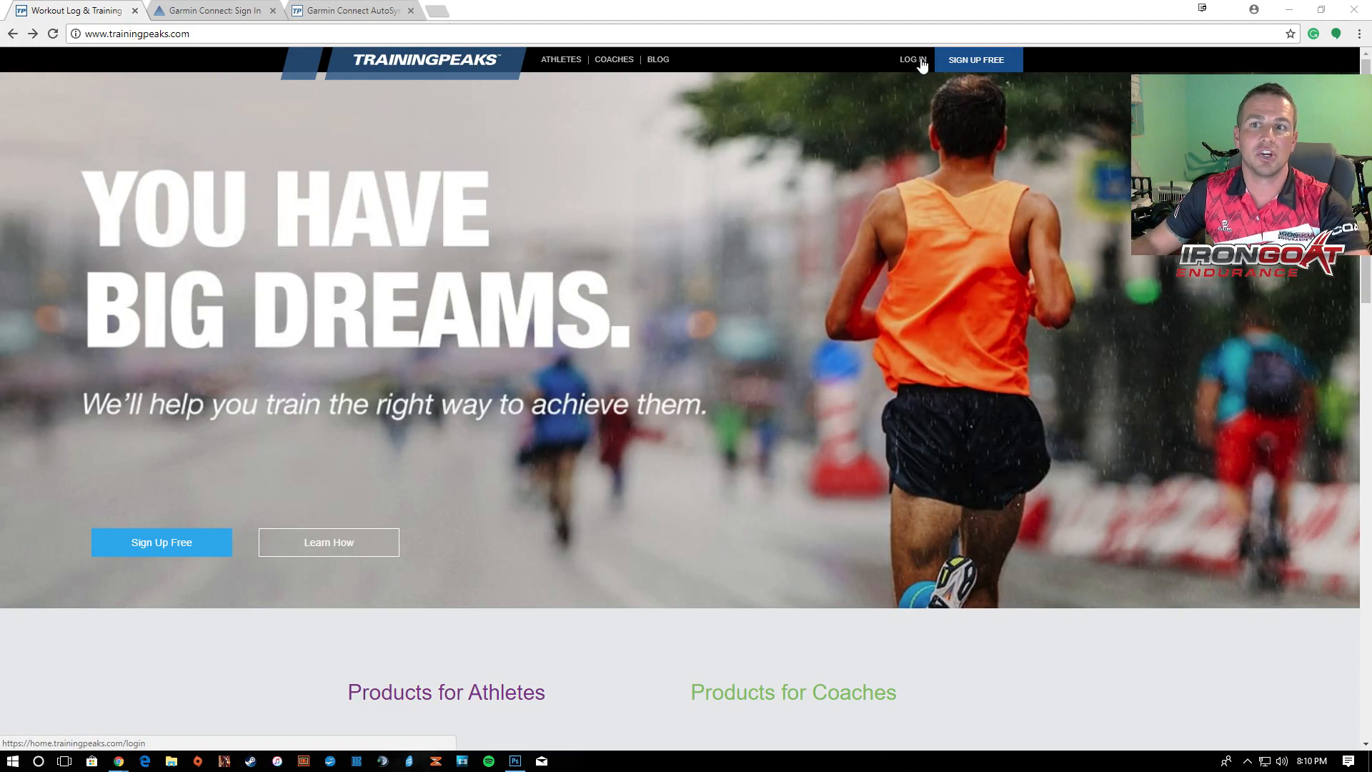
{"action": "left_click", "coordinate": [910, 60]}
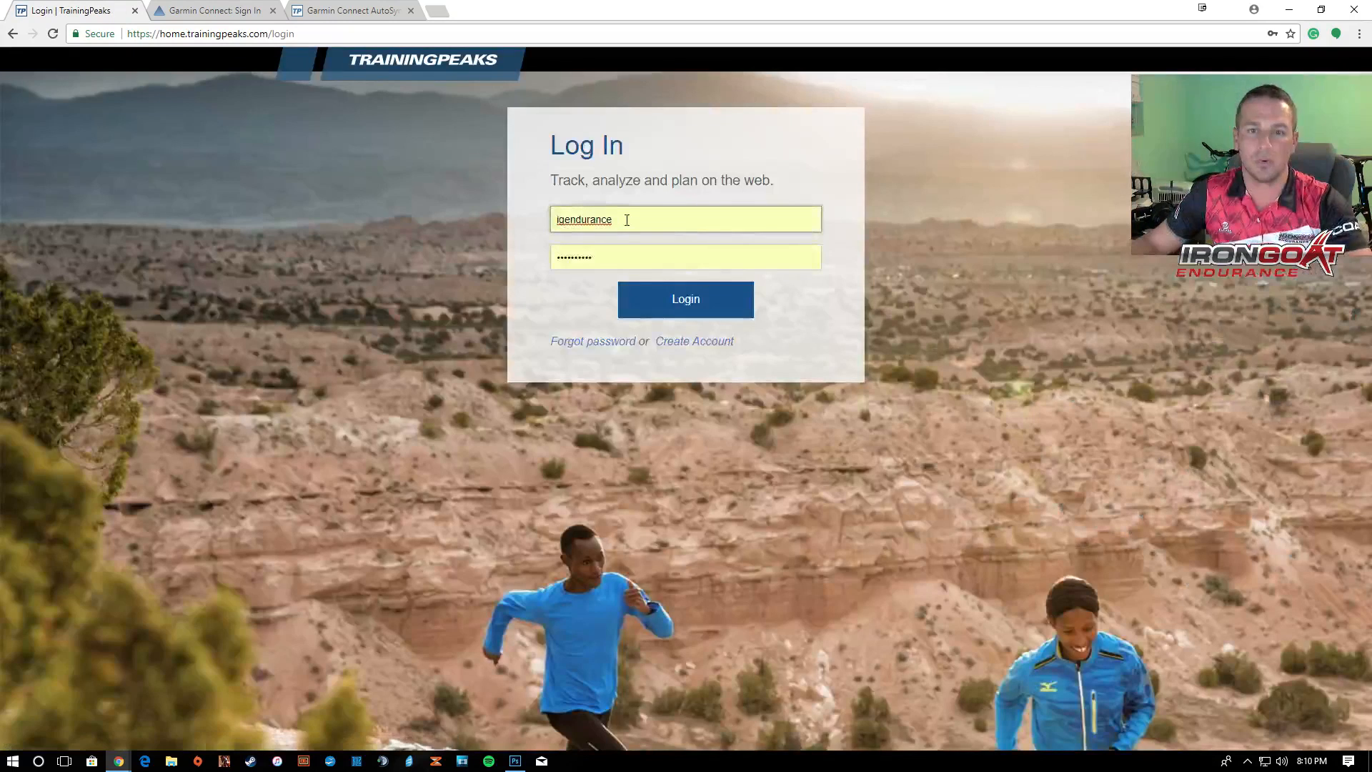
{"action": "left_click", "coordinate": [684, 218]}
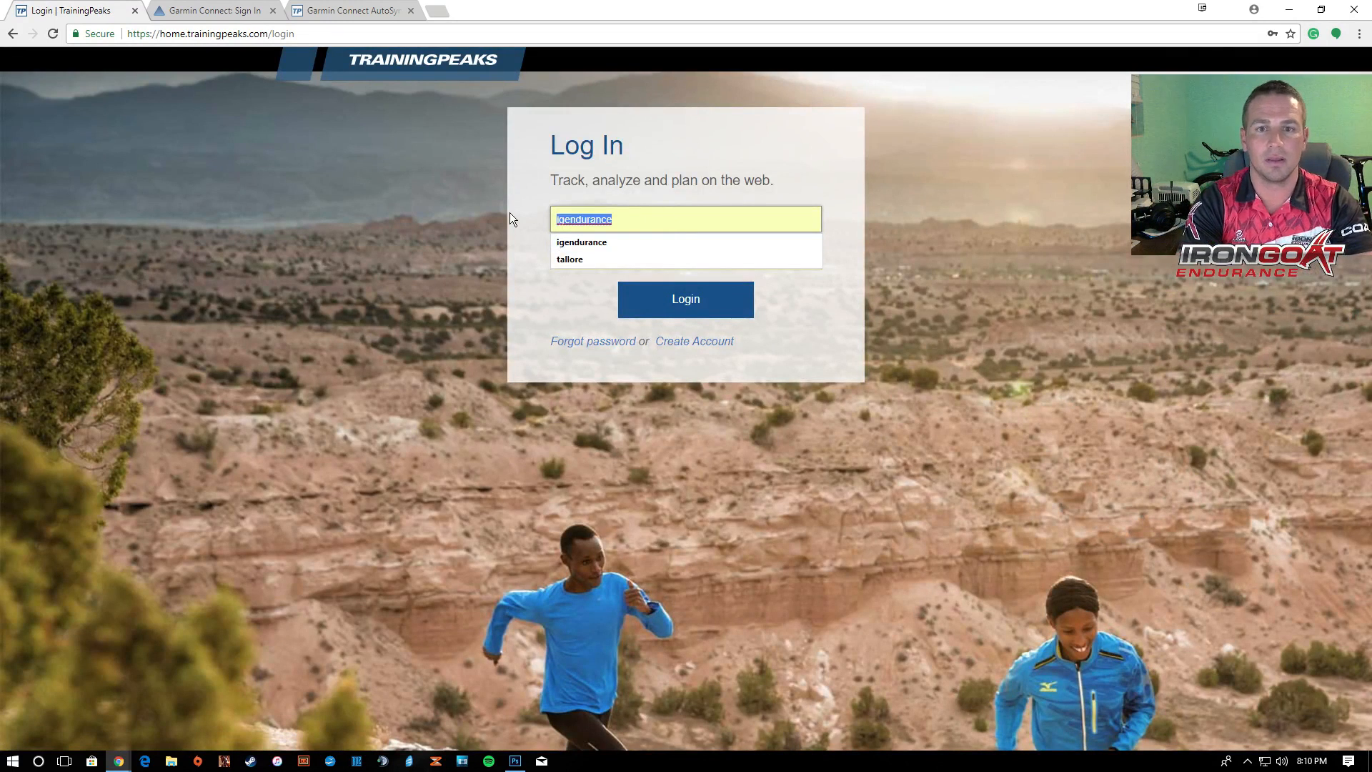
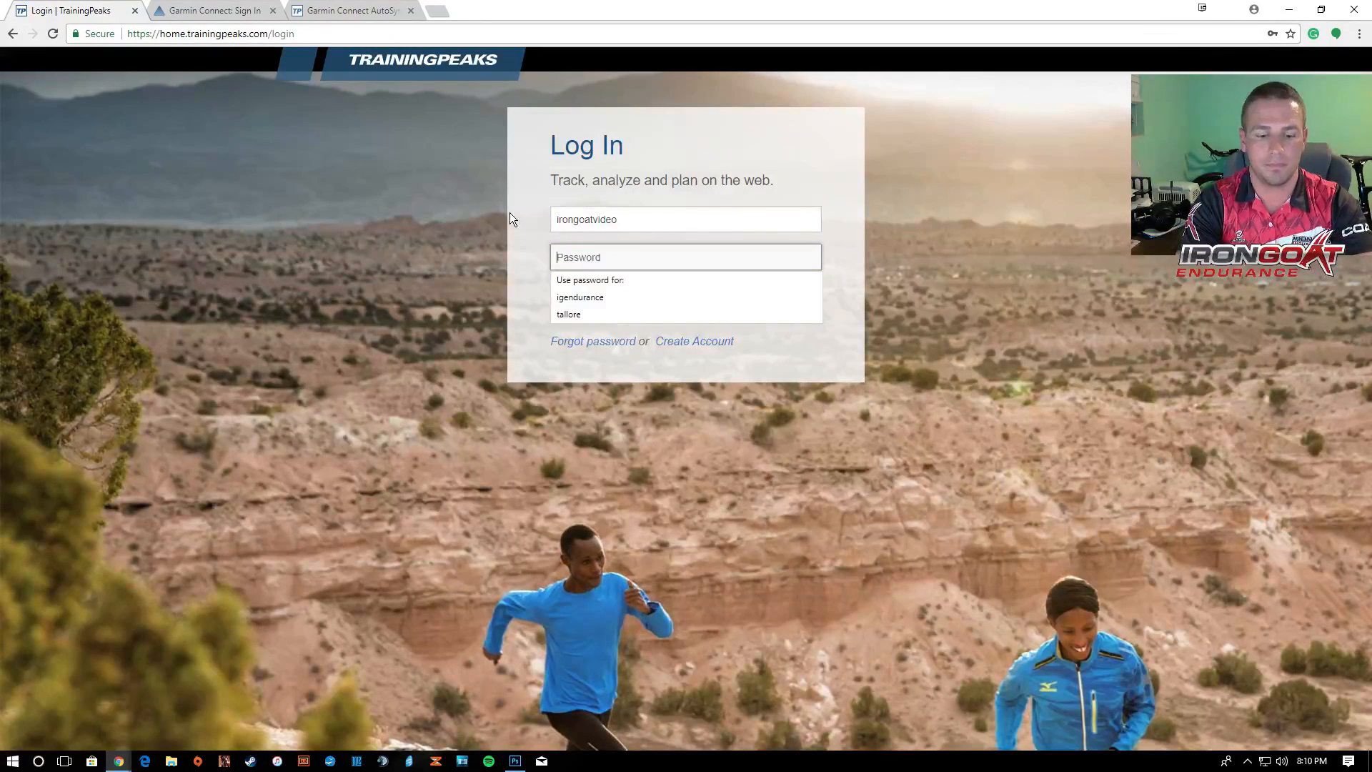
{"action": "left_click", "coordinate": [685, 299]}
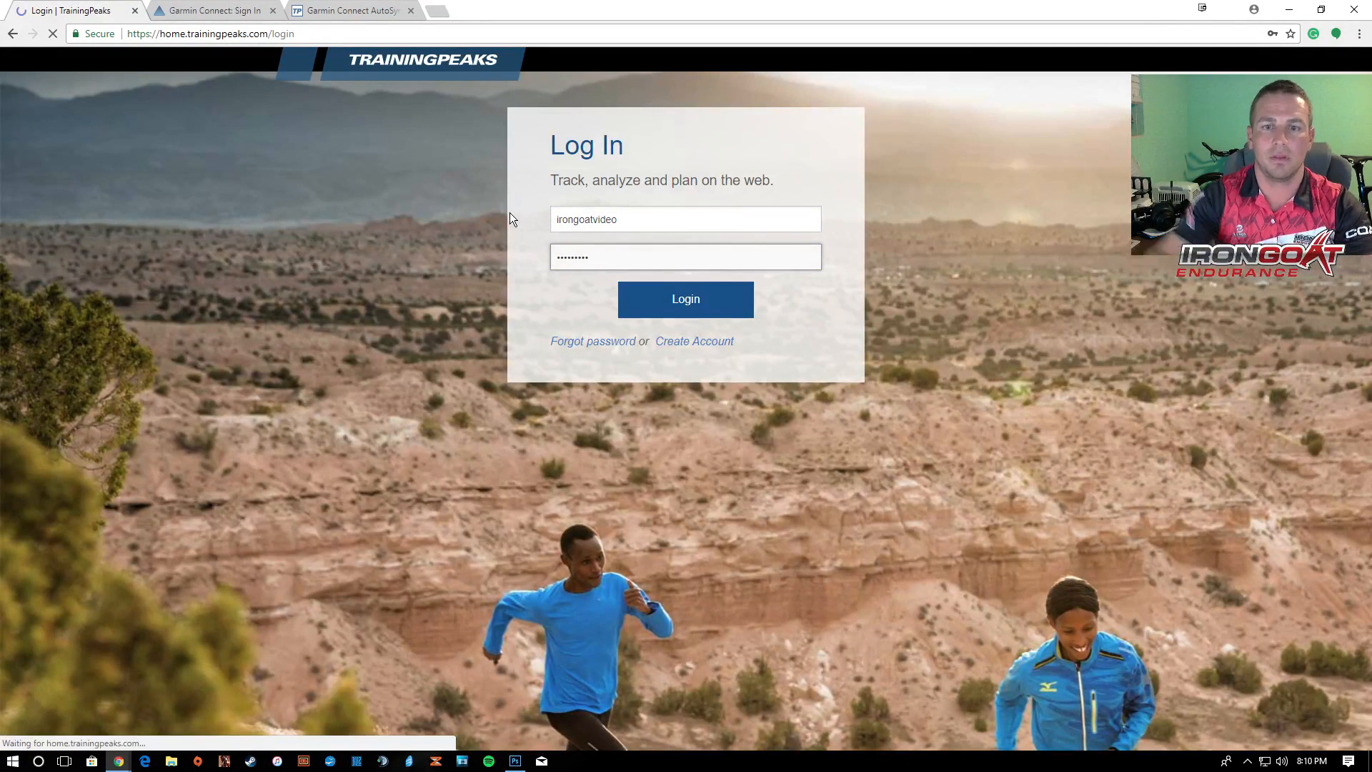
{"action": "left_click", "coordinate": [685, 299]}
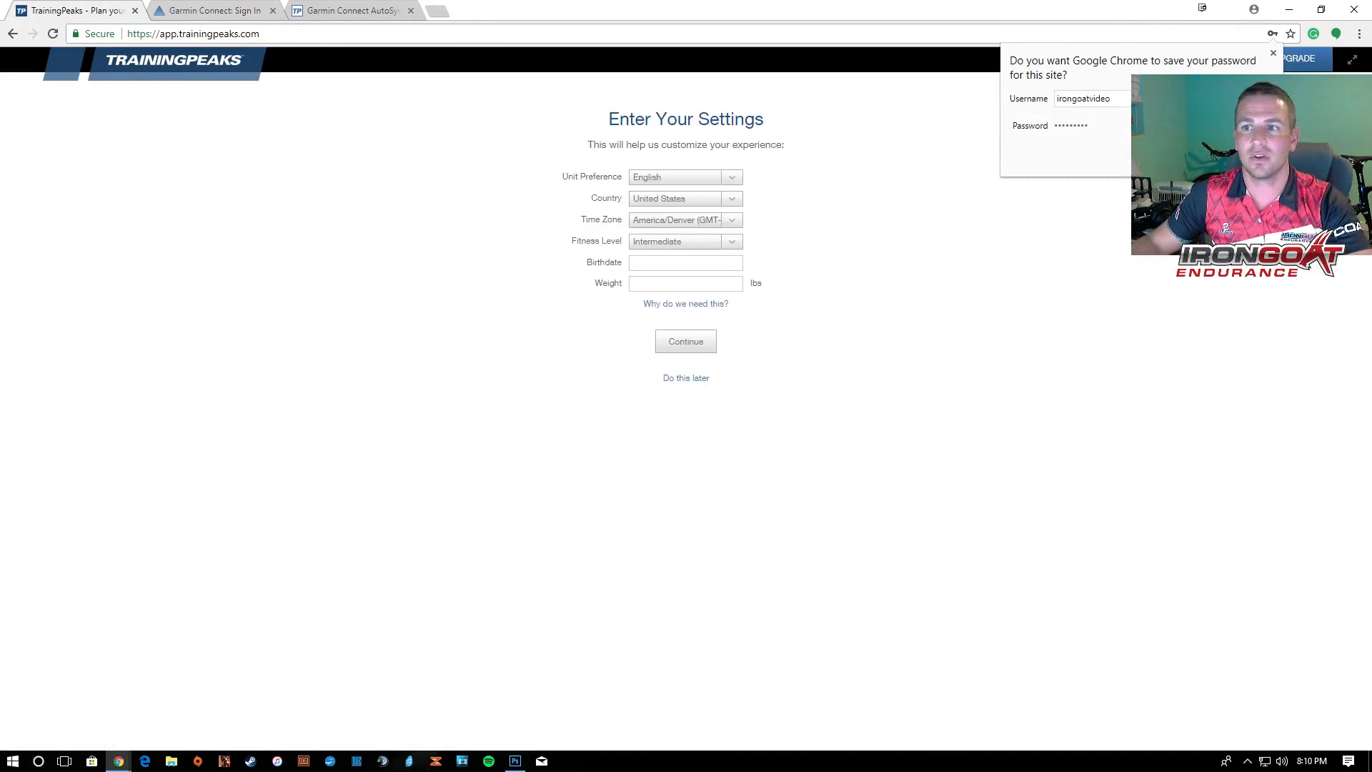
Postpone the initial profile setup with 'Do this later' and decline 'No Thanks'
{"action": "left_click", "coordinate": [686, 377]}
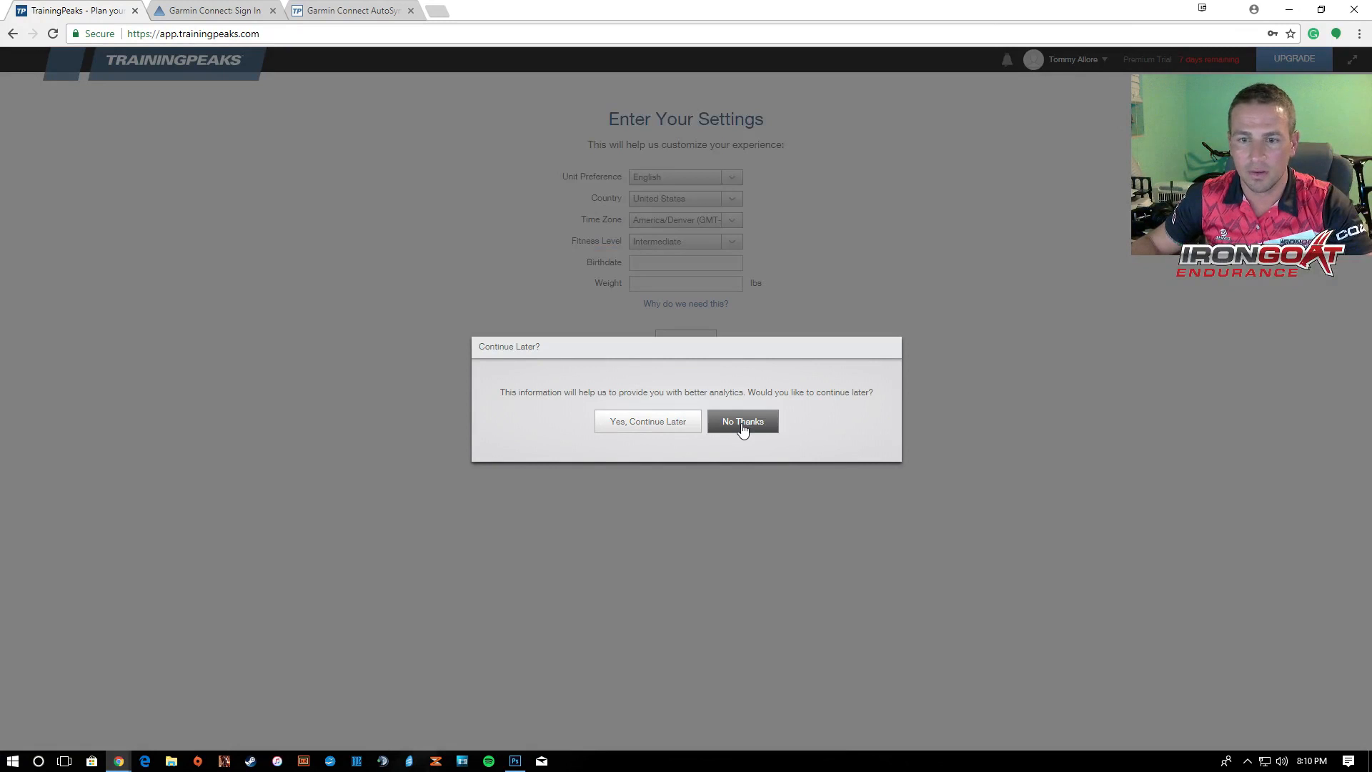
{"action": "left_click", "coordinate": [214, 10]}
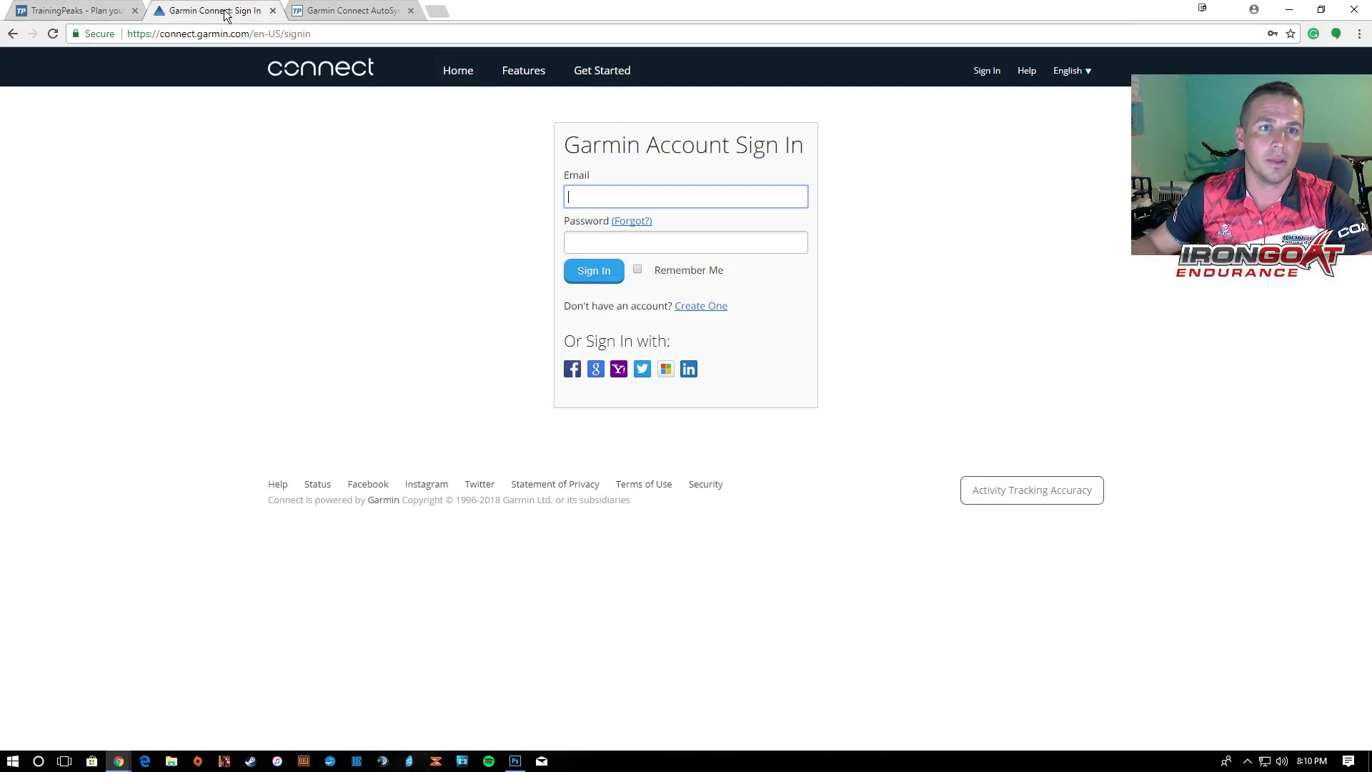
Sign in to Garmin Connect with the saved email and password, reaching the dashboard
{"action": "left_click", "coordinate": [684, 195]}
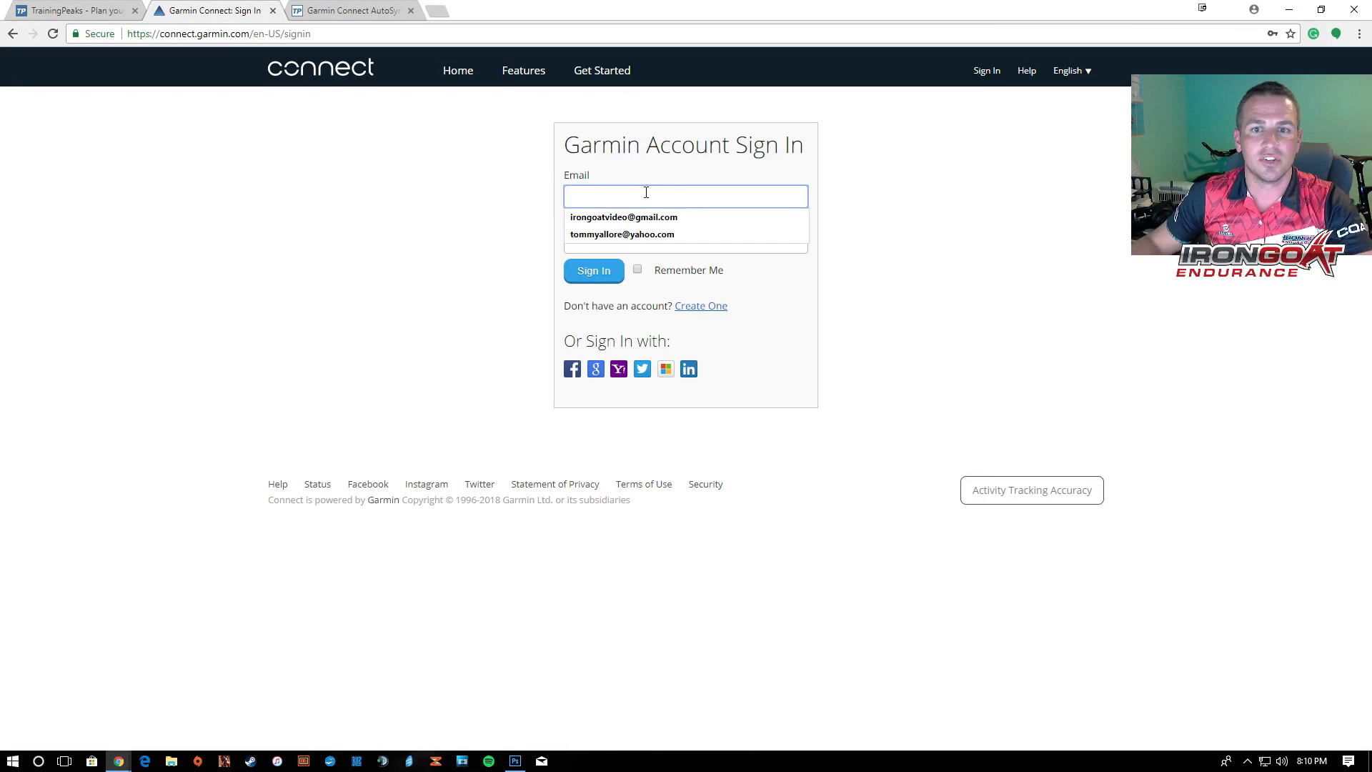
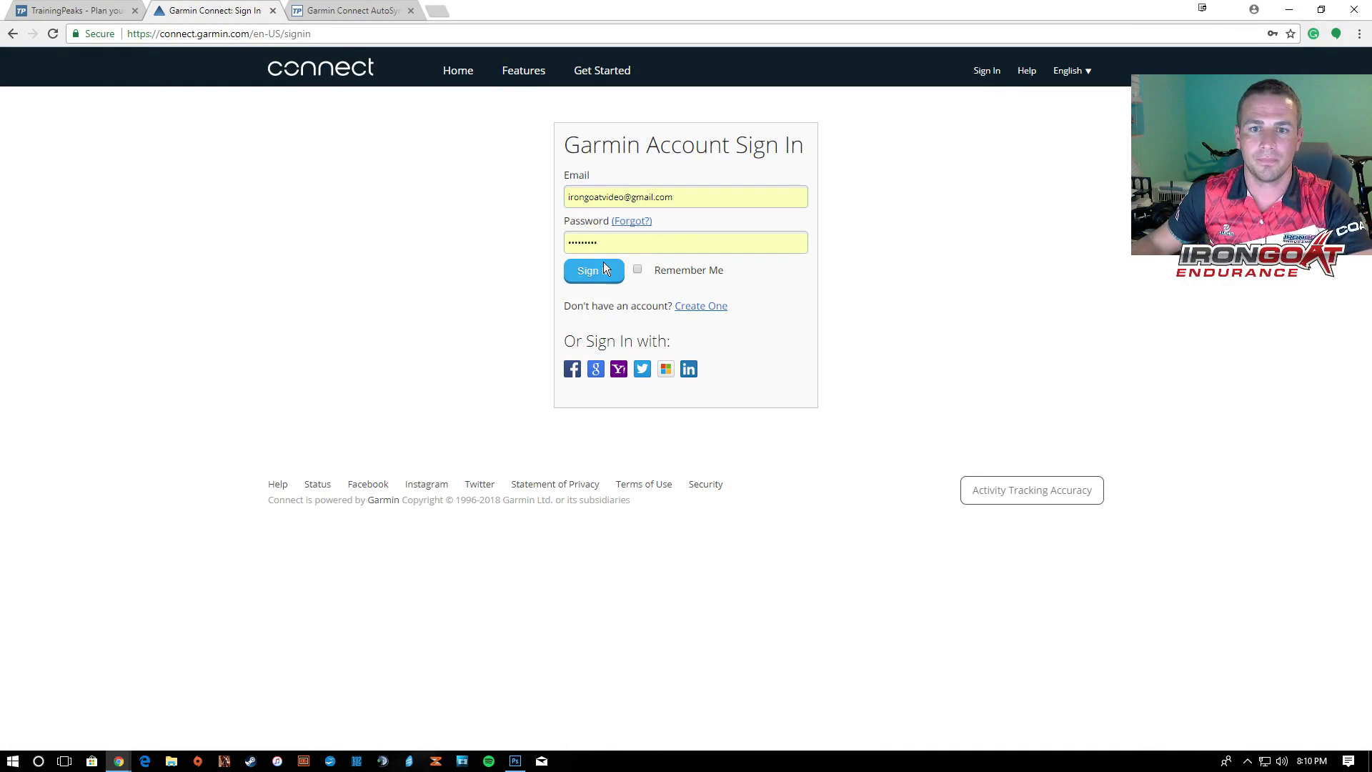
{"action": "left_click", "coordinate": [593, 270]}
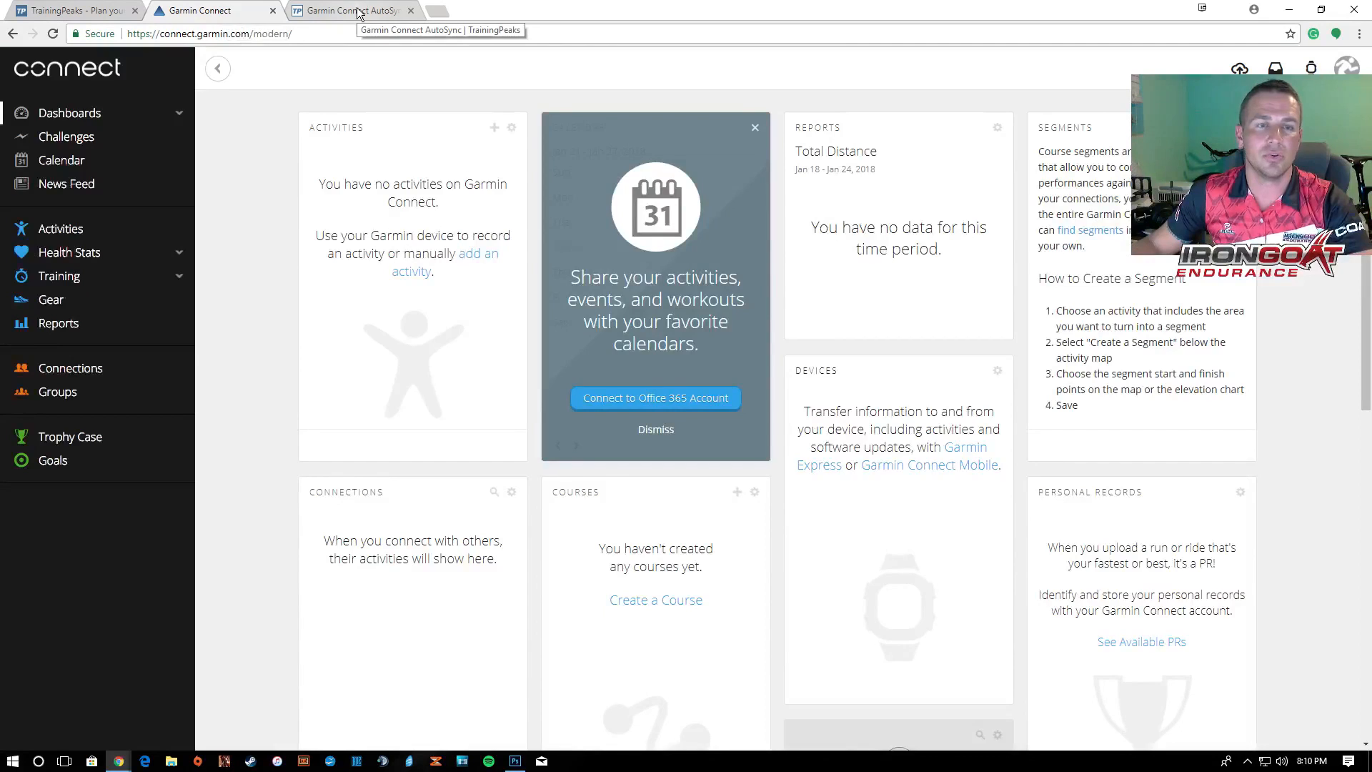
Start 'Connect your accounts now' from the Garmin Connect AutoSync page
{"action": "left_click", "coordinate": [351, 10]}
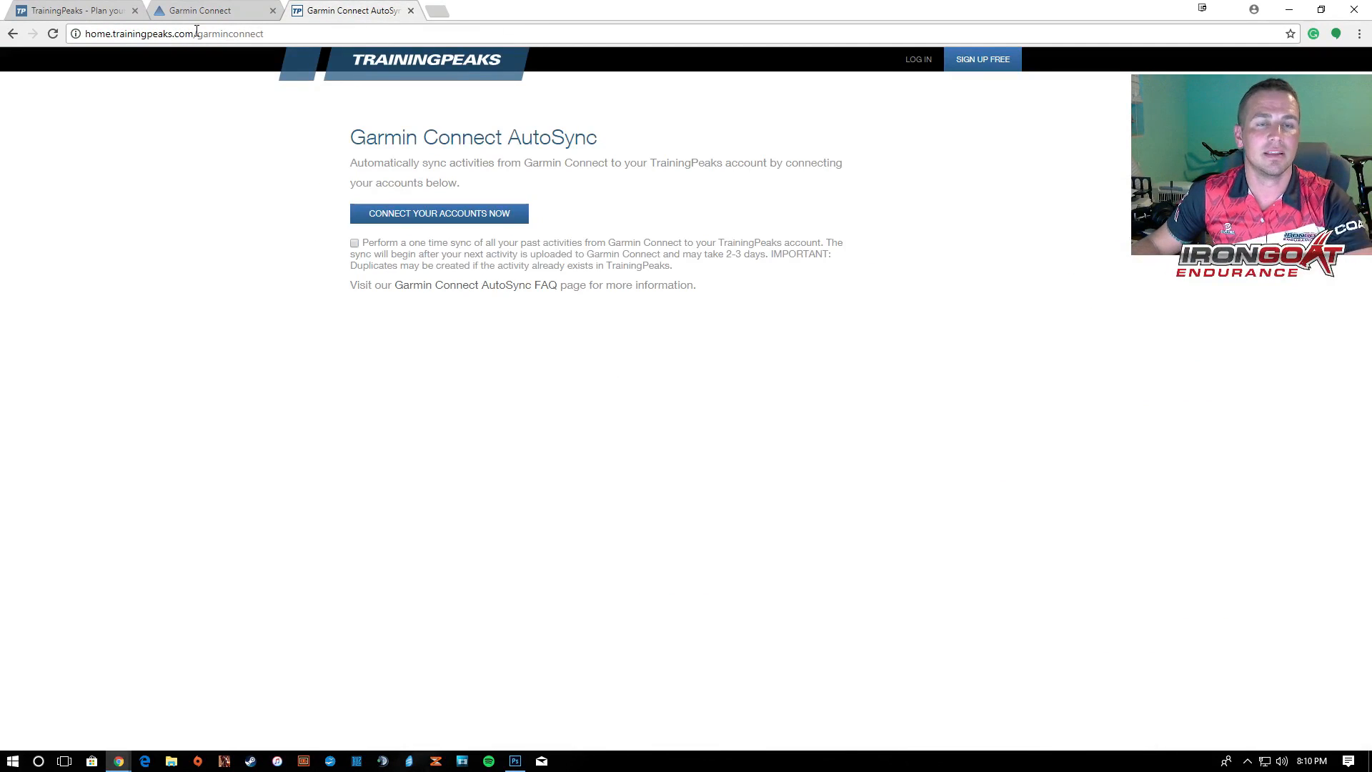
{"action": "mouse_move", "coordinate": [552, 173]}
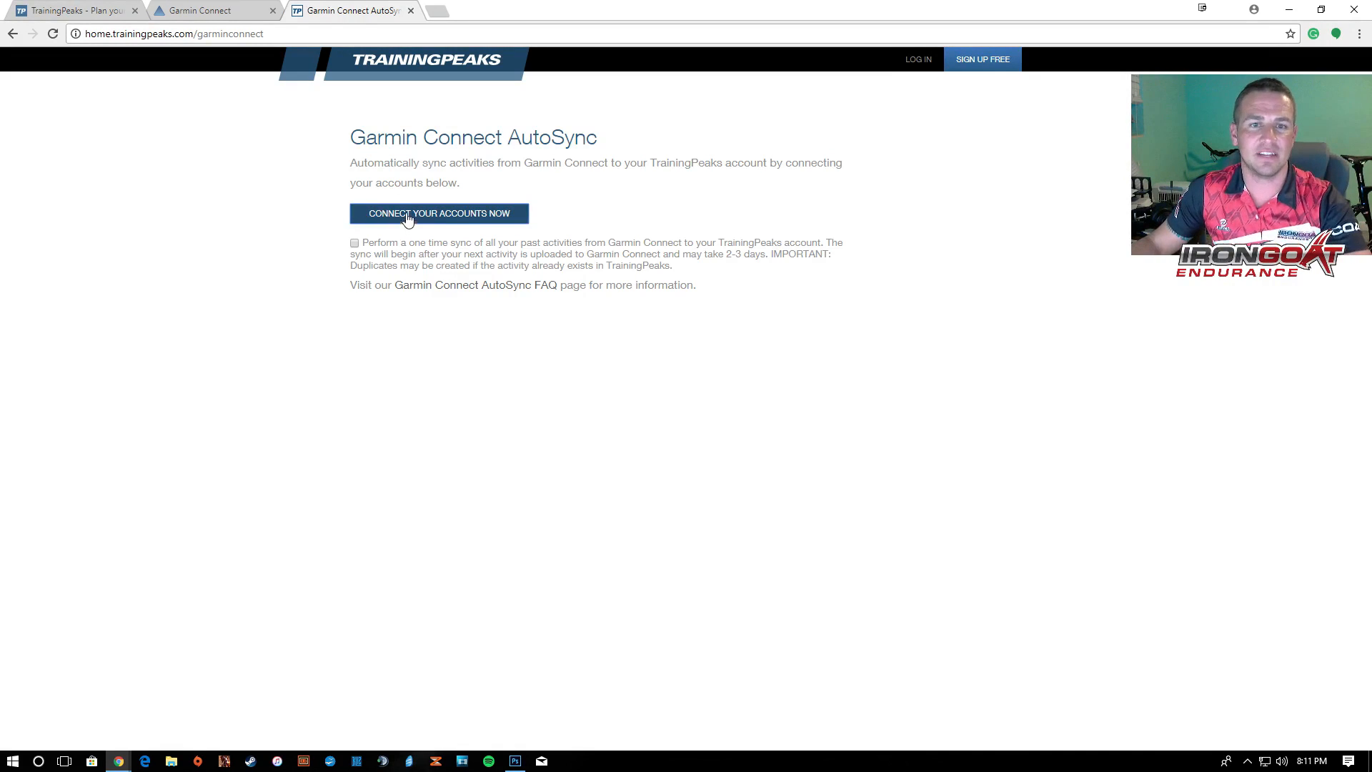
{"action": "left_click", "coordinate": [439, 213]}
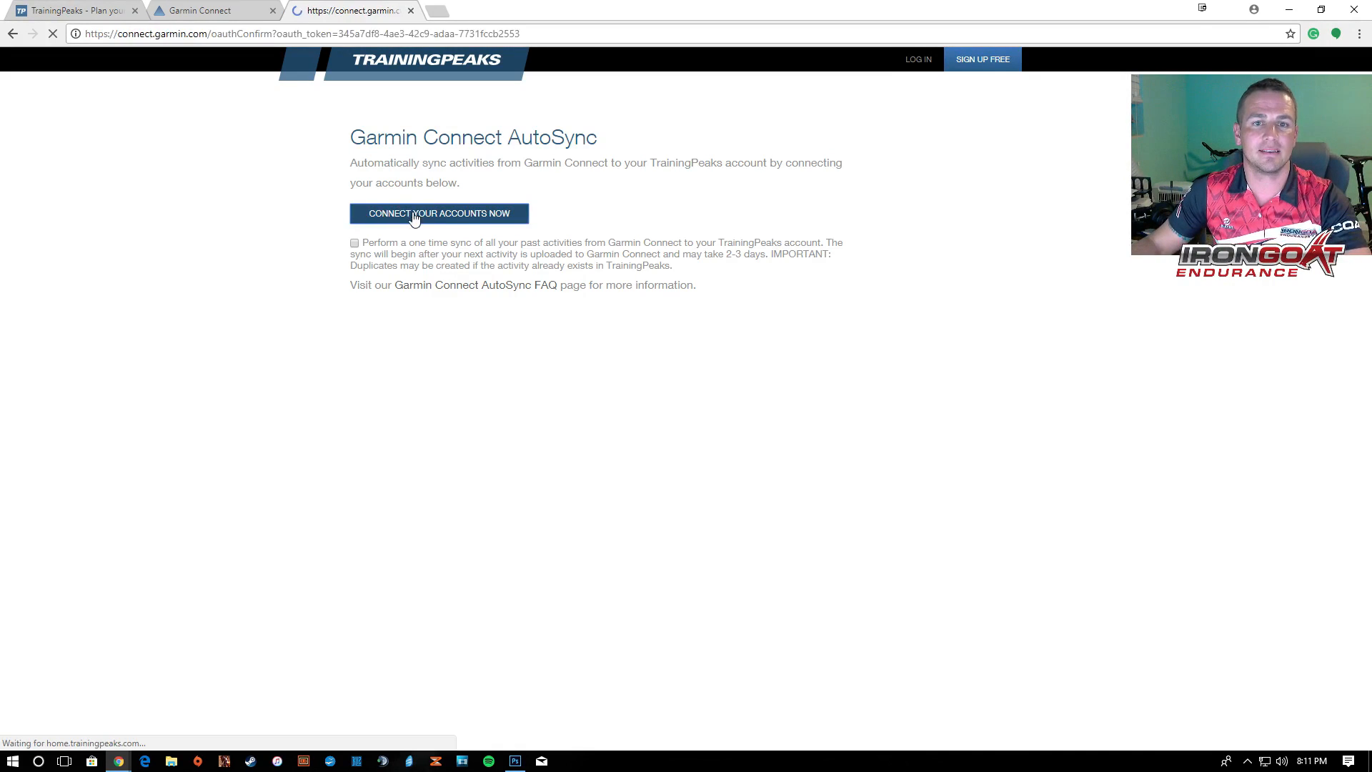
Sign in with the saved Garmin email and authorize TrainingPeaks to access Garmin Connect data
{"action": "left_click", "coordinate": [439, 213]}
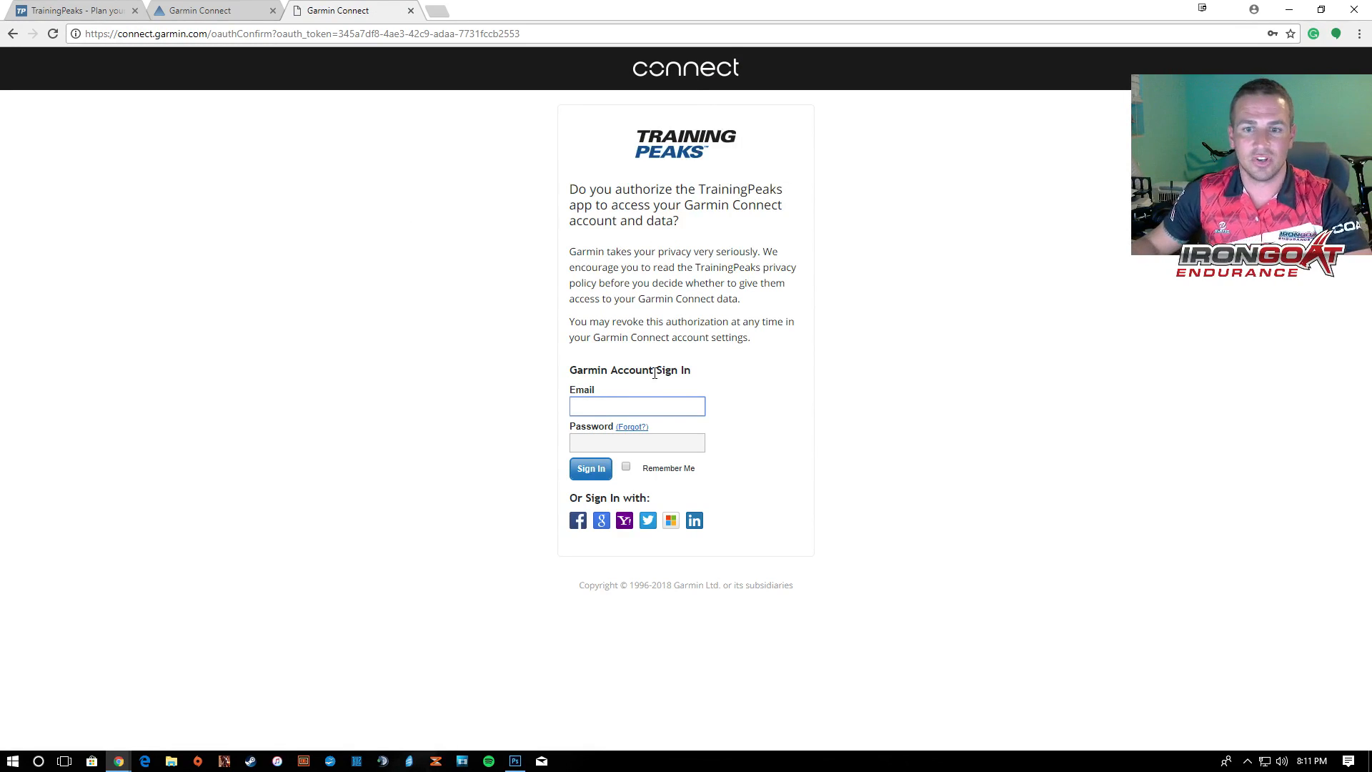
{"action": "left_click", "coordinate": [636, 406]}
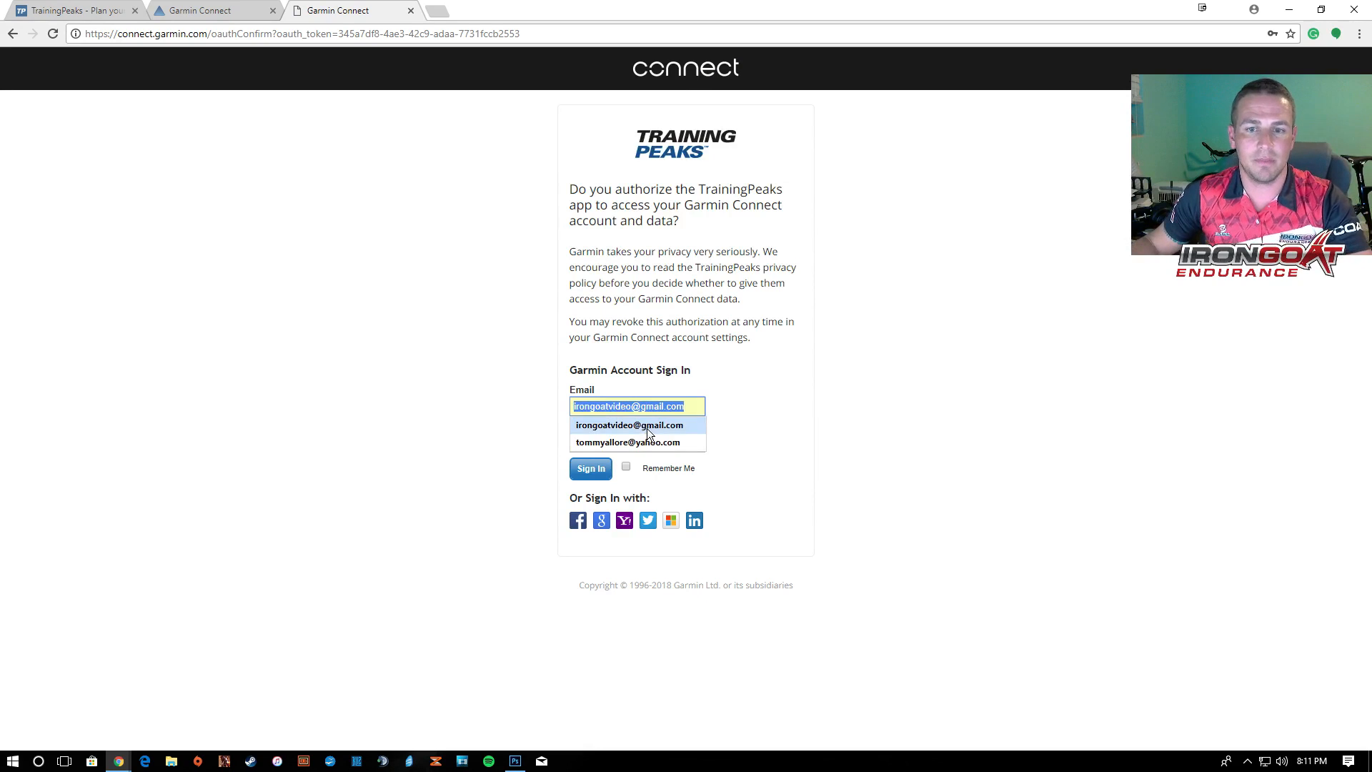
{"action": "left_click", "coordinate": [591, 469]}
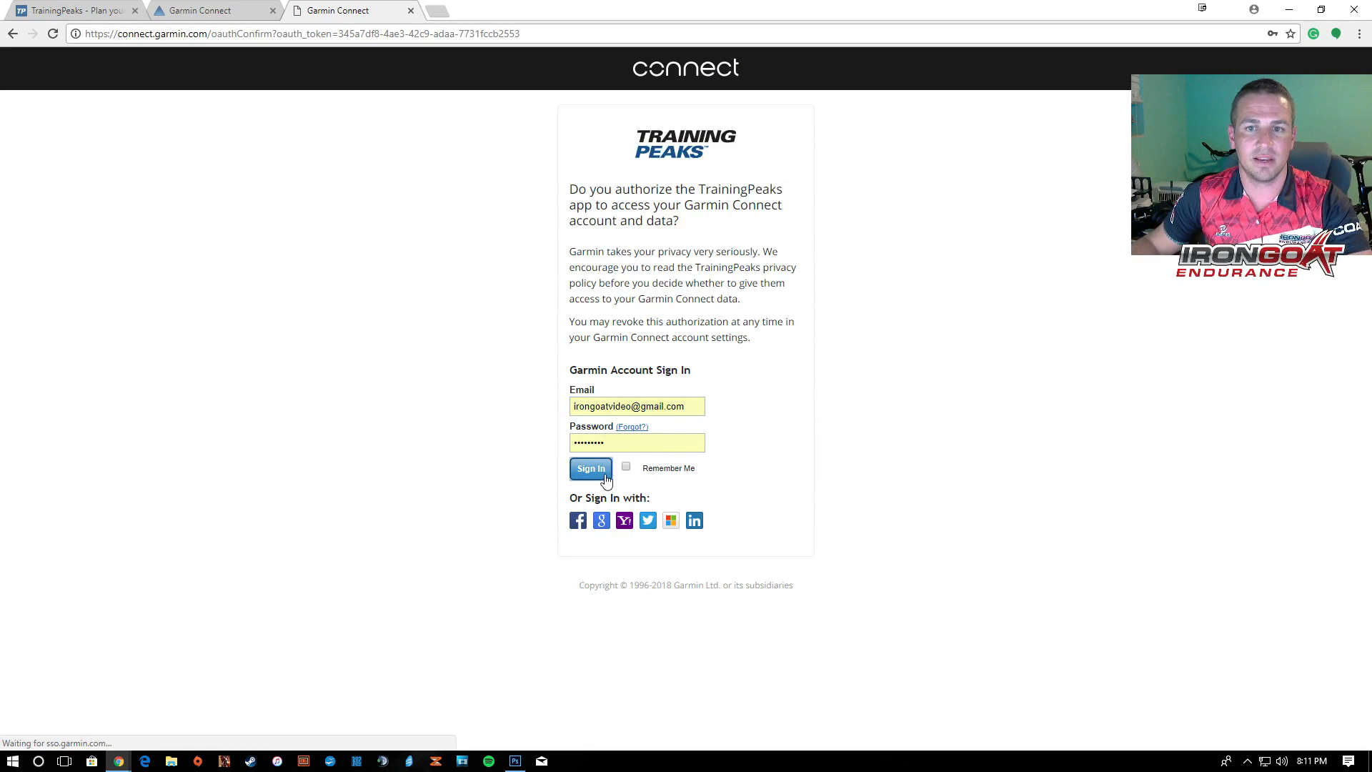
{"action": "left_click", "coordinate": [590, 468]}
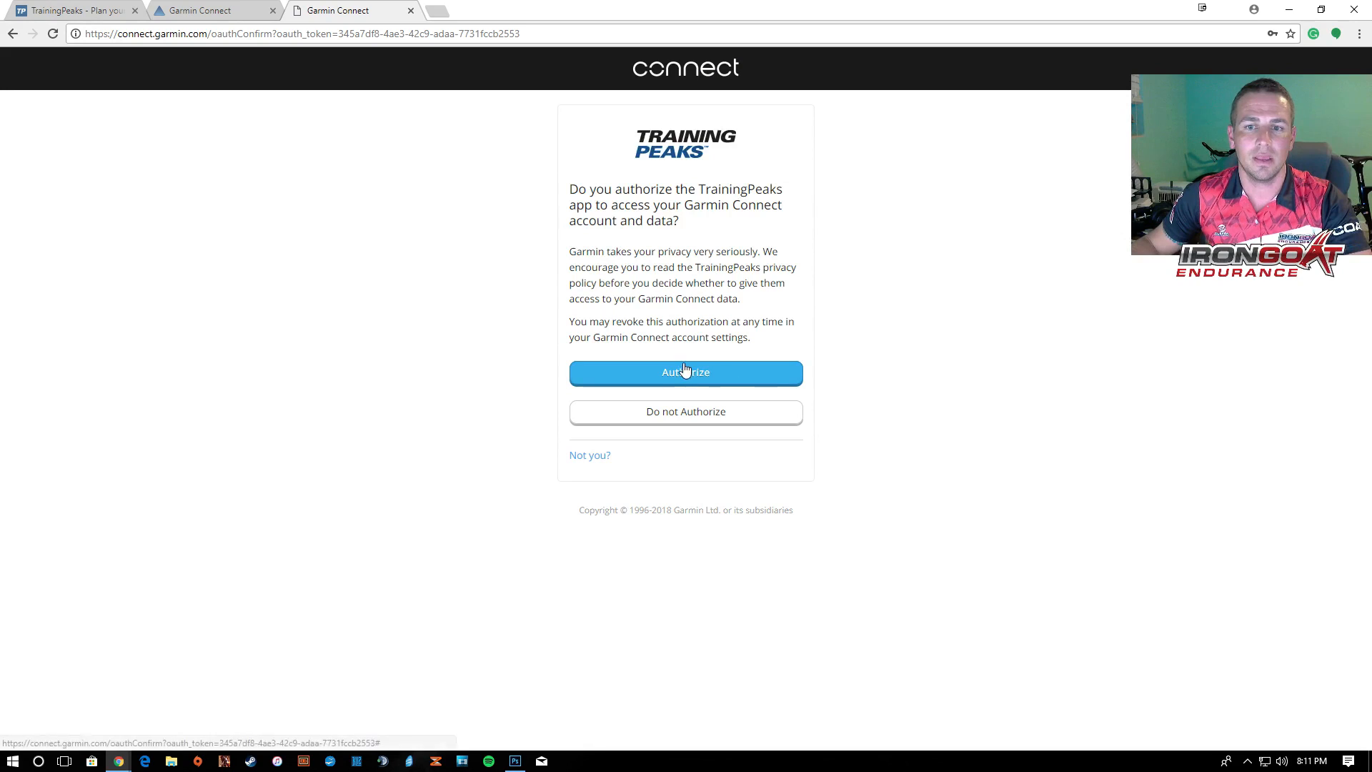
{"action": "left_click", "coordinate": [685, 372]}
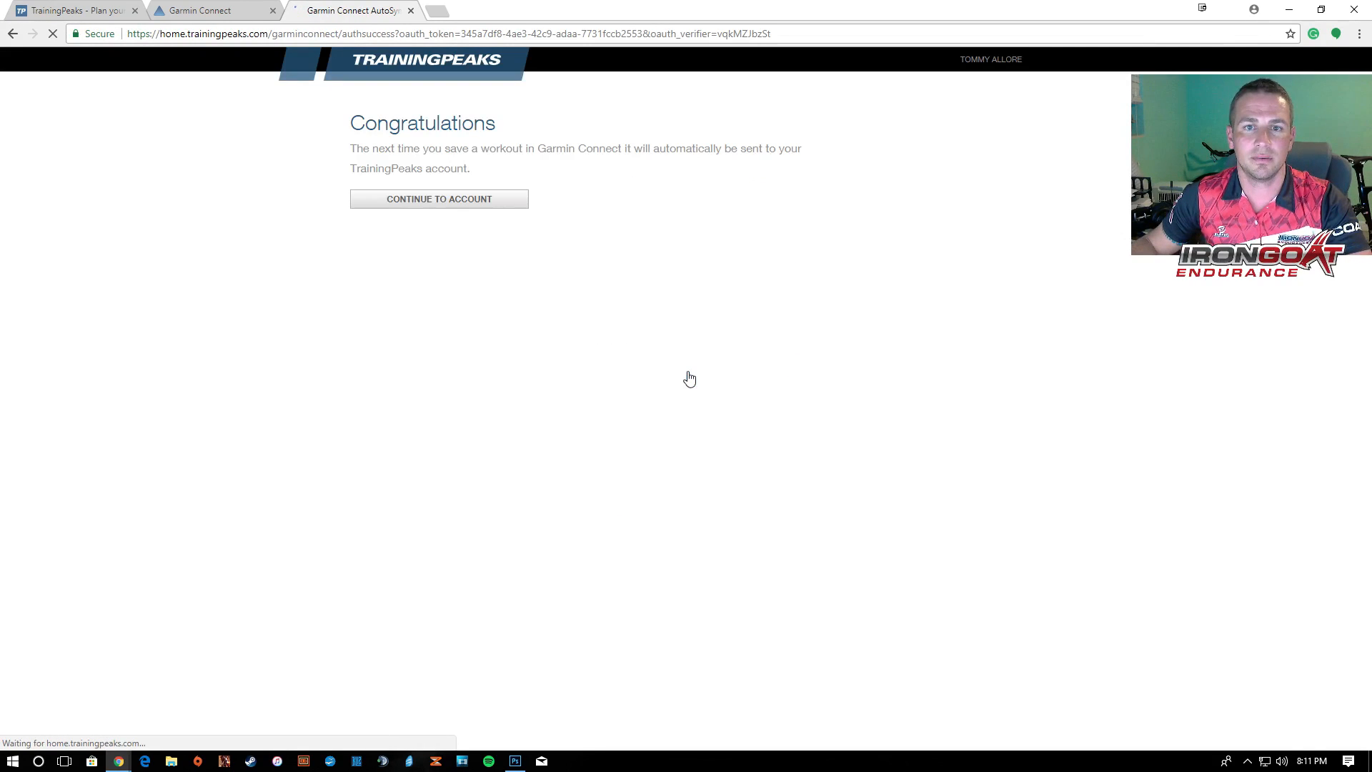
Continue from the Congratulations page to the TrainingPeaks account home
{"action": "left_click", "coordinate": [439, 199]}
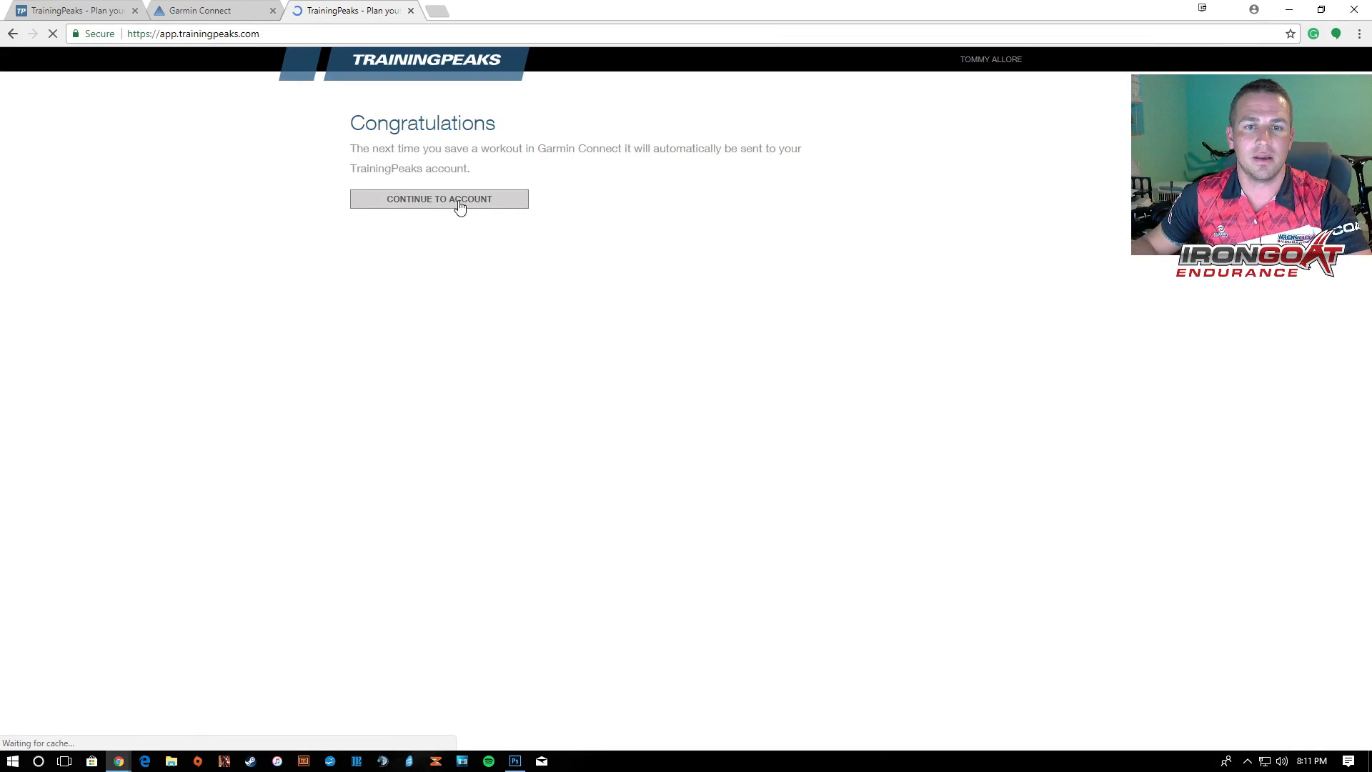
{"action": "left_click", "coordinate": [439, 198]}
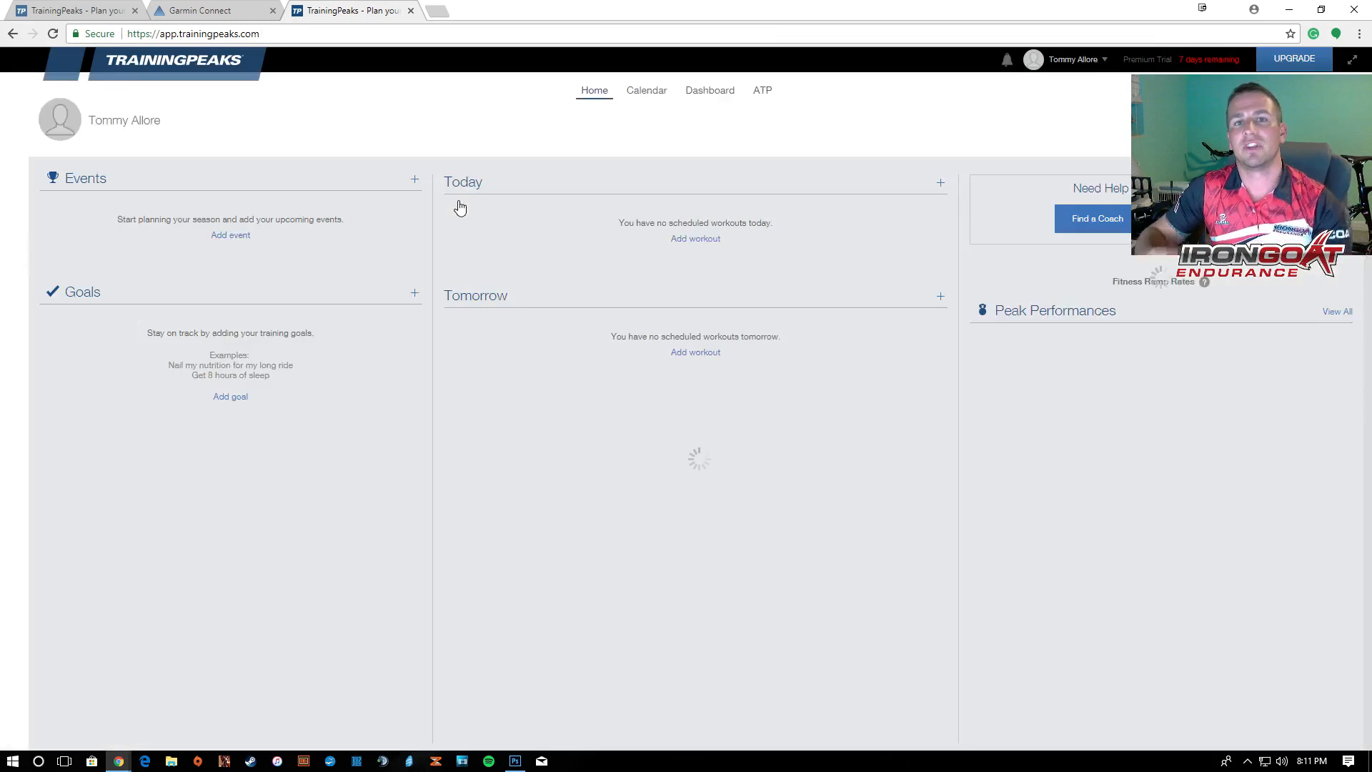